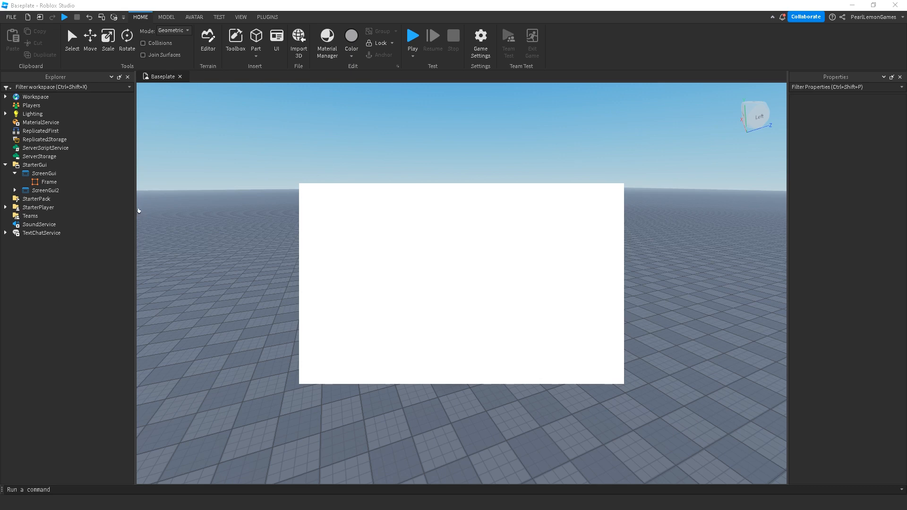
pyautogui.moveTo(144, 209)
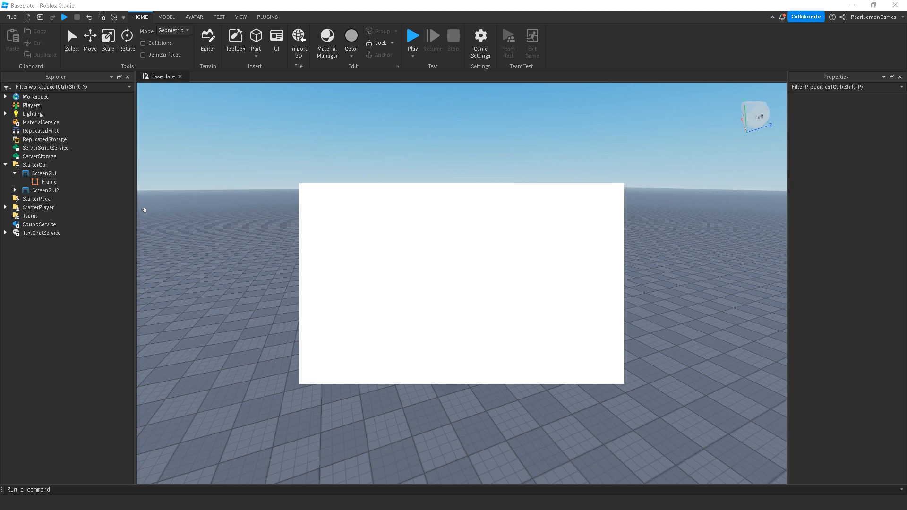
# Select the Frame and confirm its BorderColor3 is black.
pyautogui.click(46, 181)
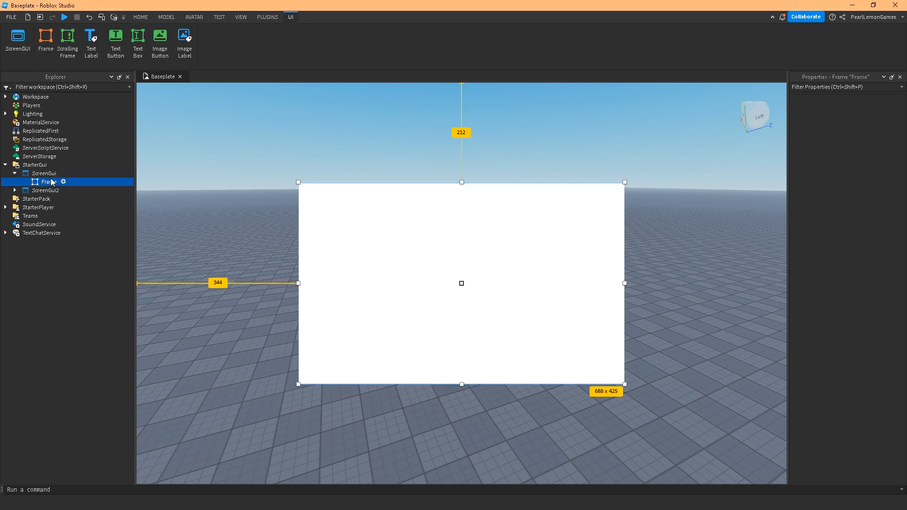
pyautogui.click(48, 182)
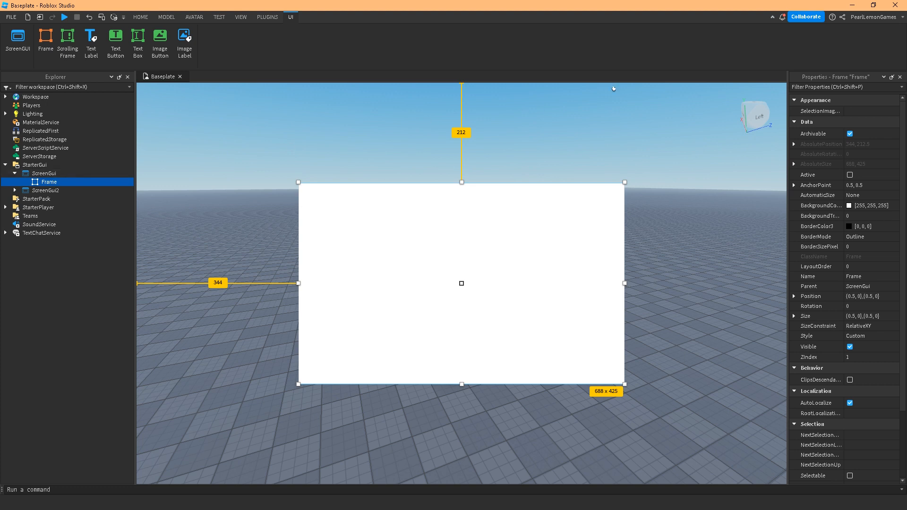
pyautogui.moveTo(642, 91)
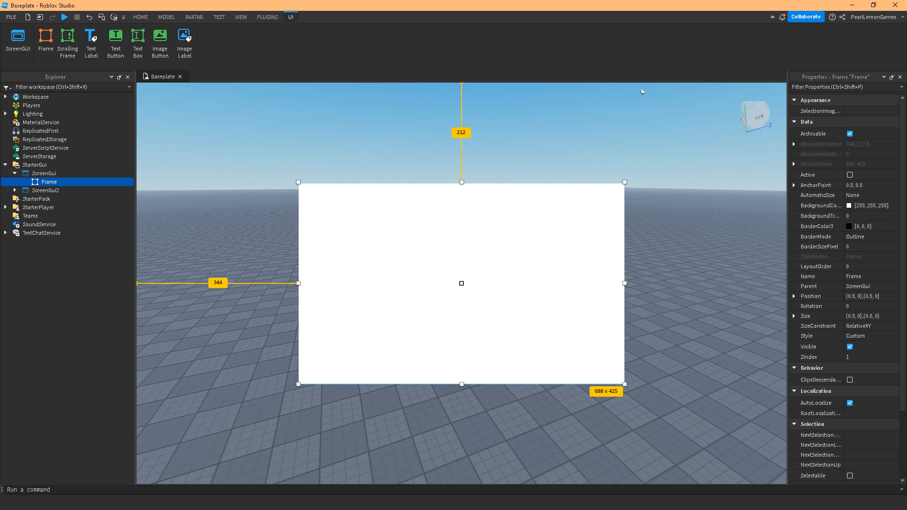
pyautogui.moveTo(632, 108)
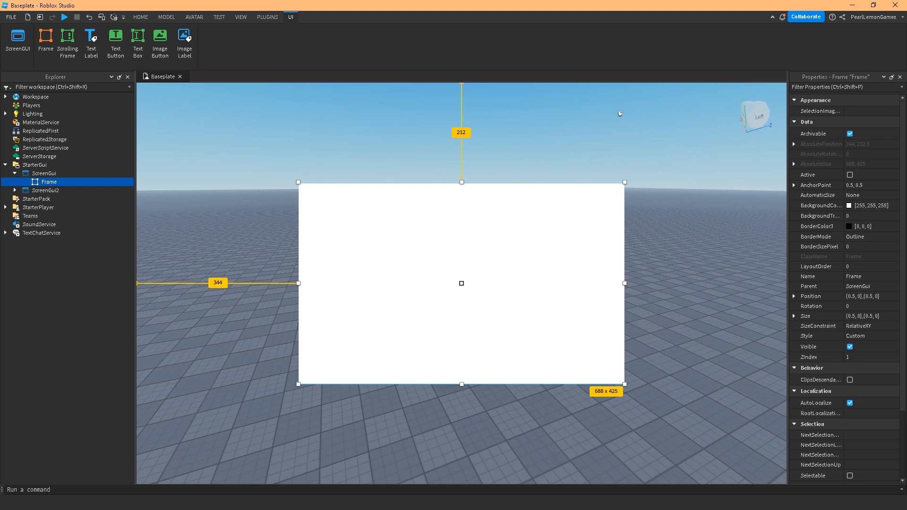
pyautogui.moveTo(620, 122)
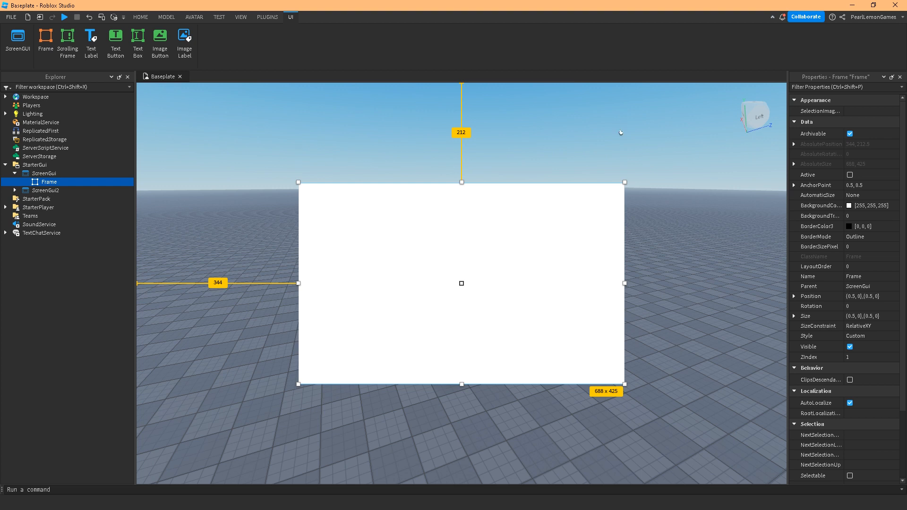
pyautogui.click(139, 17)
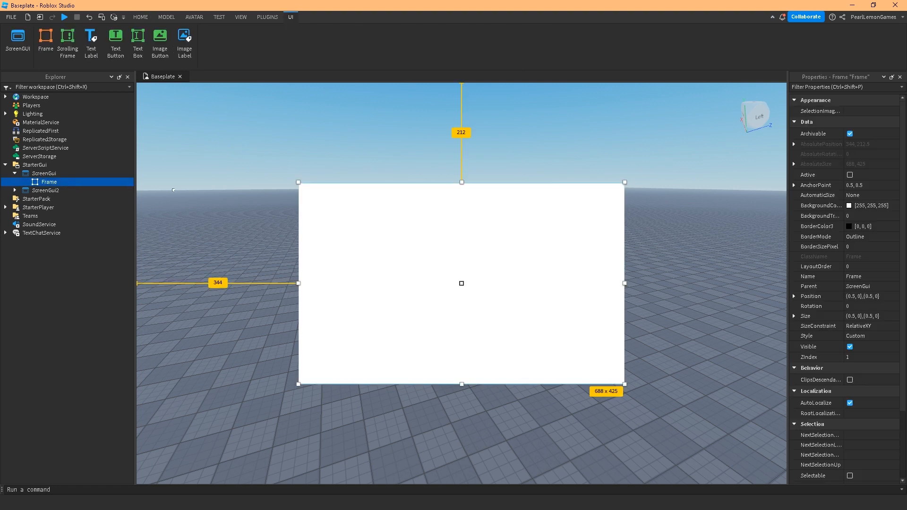
pyautogui.moveTo(389, 163)
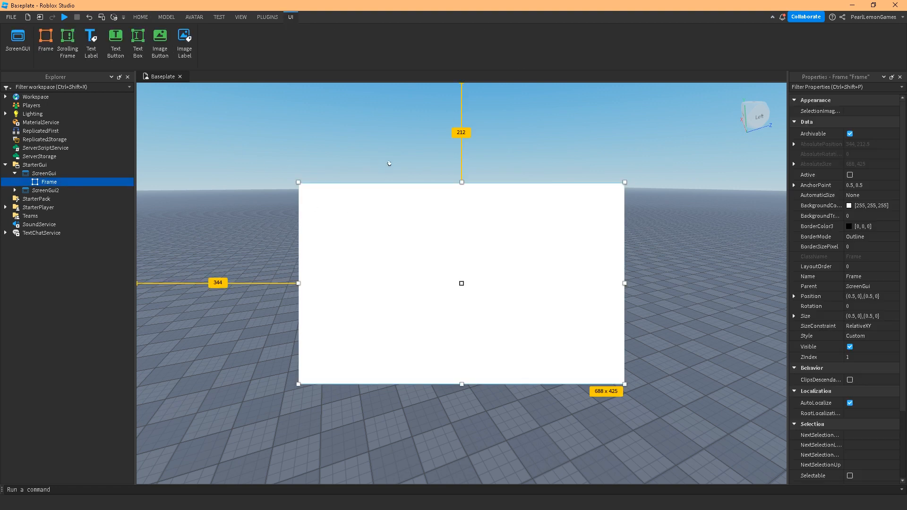
pyautogui.moveTo(625, 164)
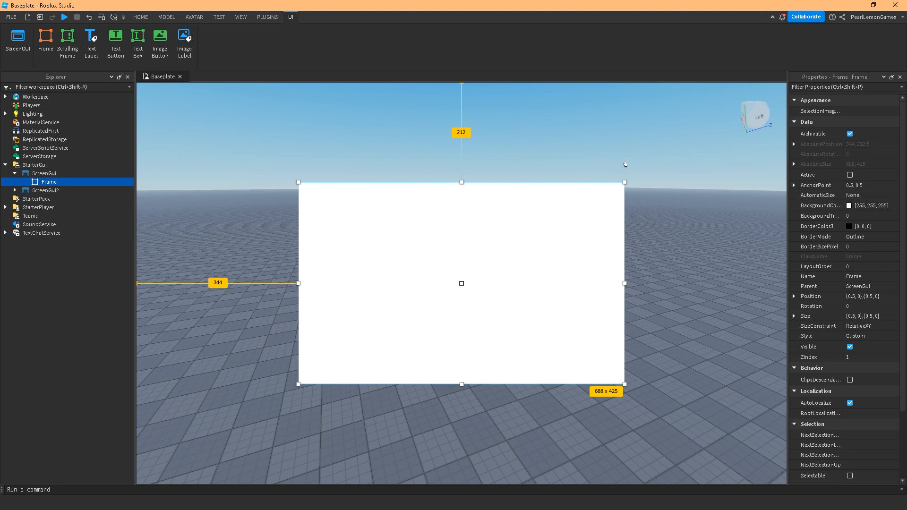
pyautogui.click(862, 226)
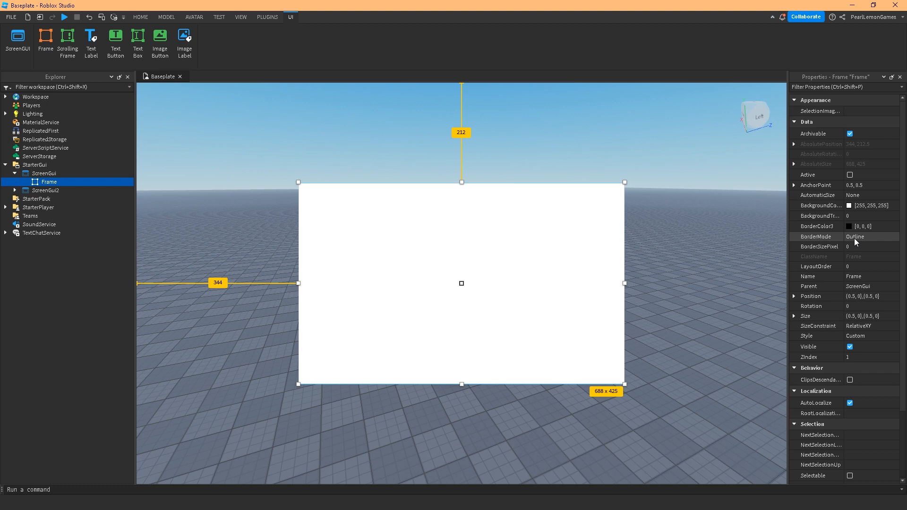
pyautogui.click(816, 237)
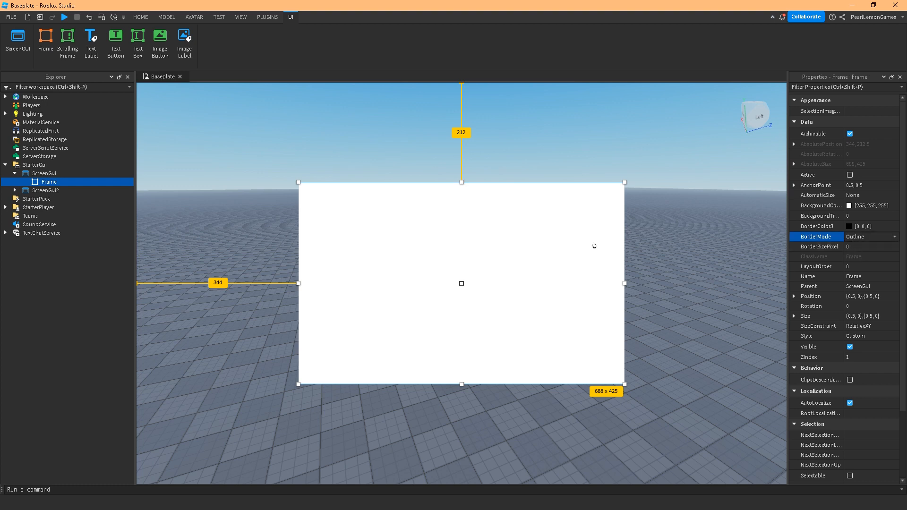
pyautogui.click(856, 226)
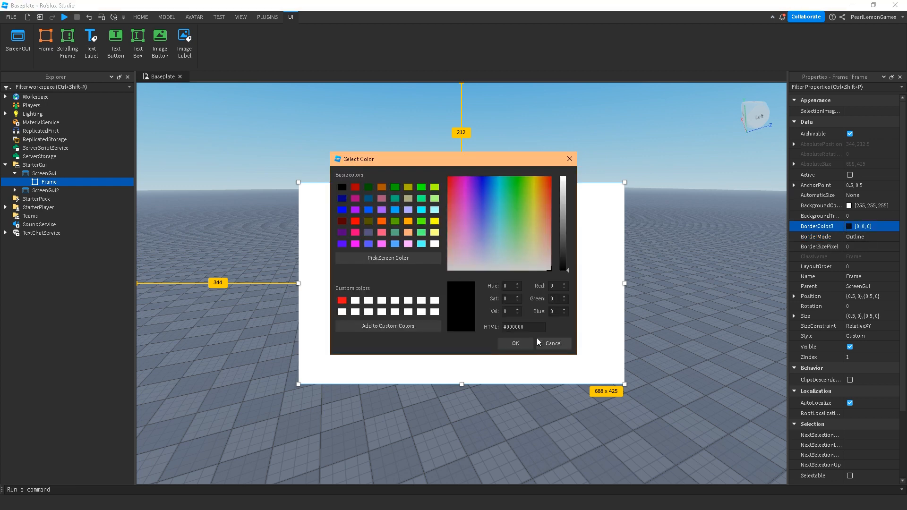
pyautogui.click(552, 343)
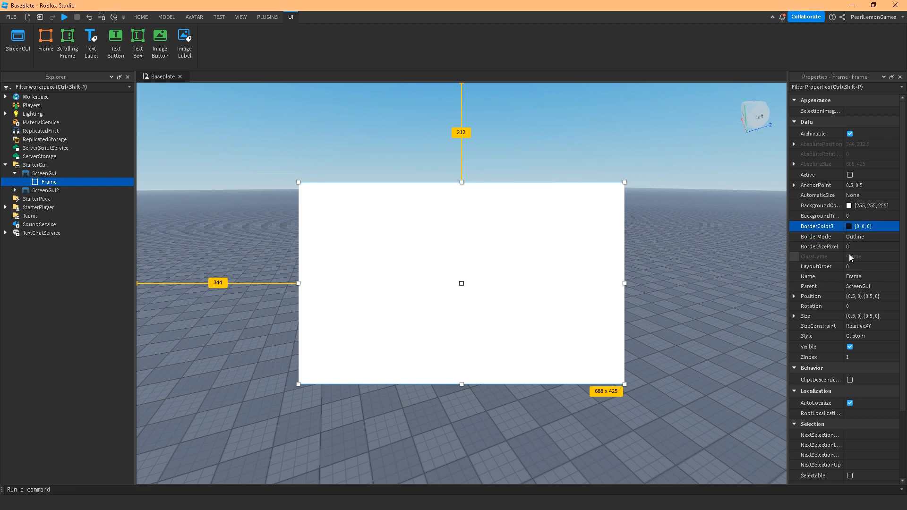
# Set the Frame's BorderSizePixel to 10 and deselect to view the border.
pyautogui.click(862, 247)
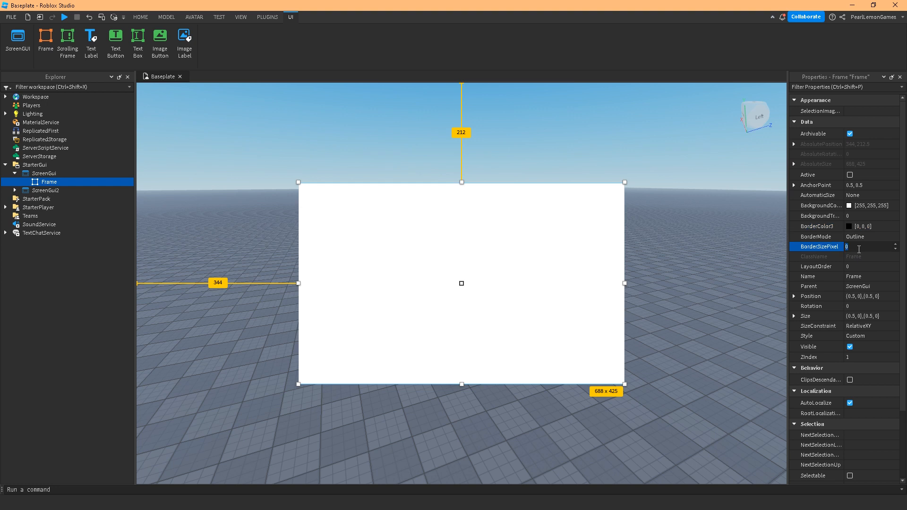
pyautogui.write('10')
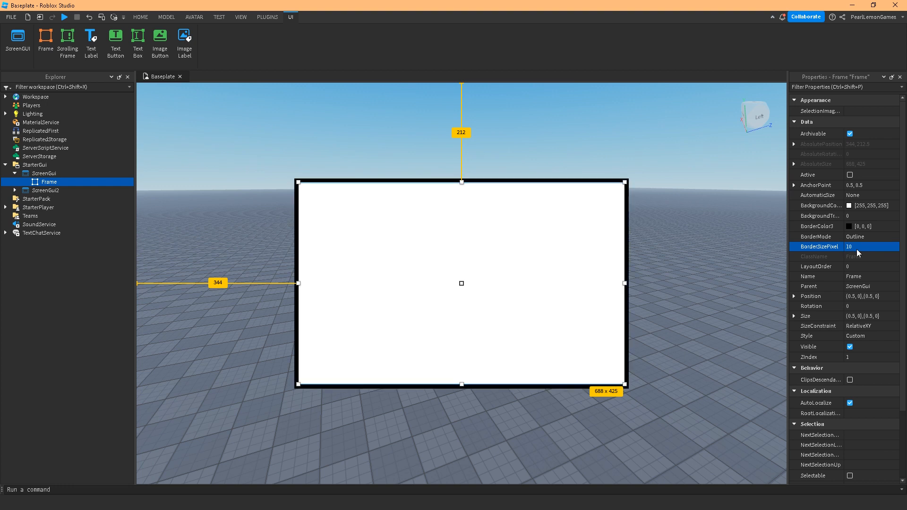
pyautogui.click(857, 216)
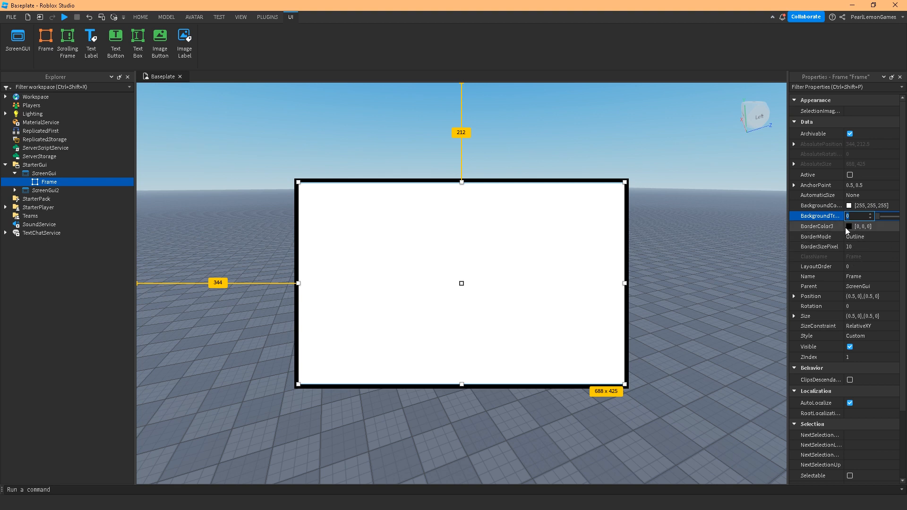
pyautogui.click(140, 17)
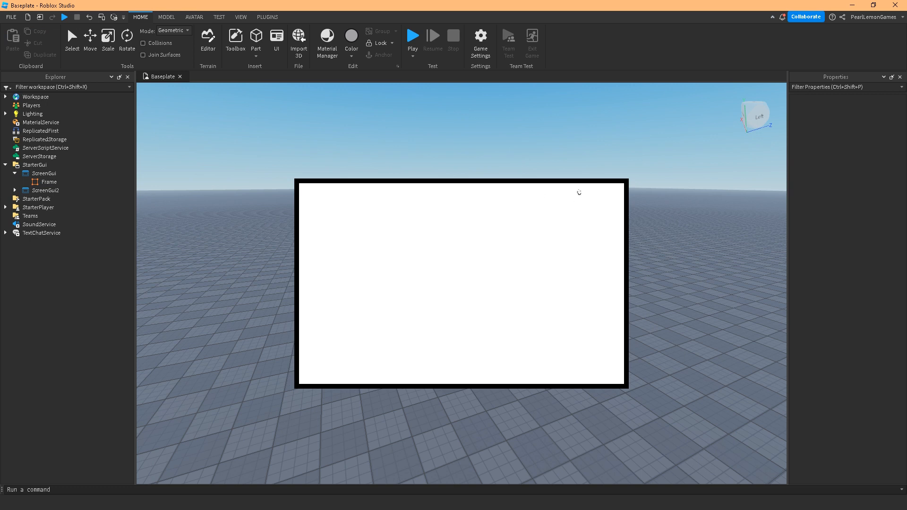
# Insert a UICorner into the Frame by searching 'uicor', then select it.
pyautogui.click(49, 181)
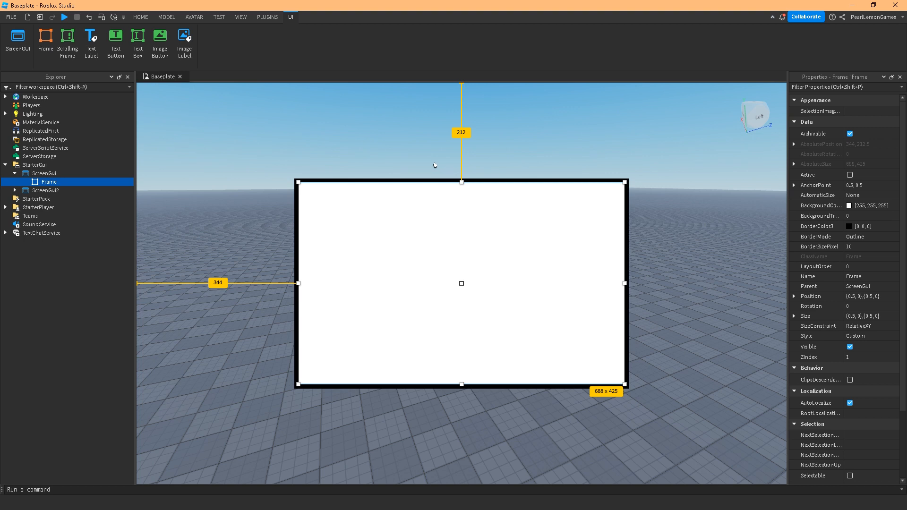
pyautogui.moveTo(673, 168)
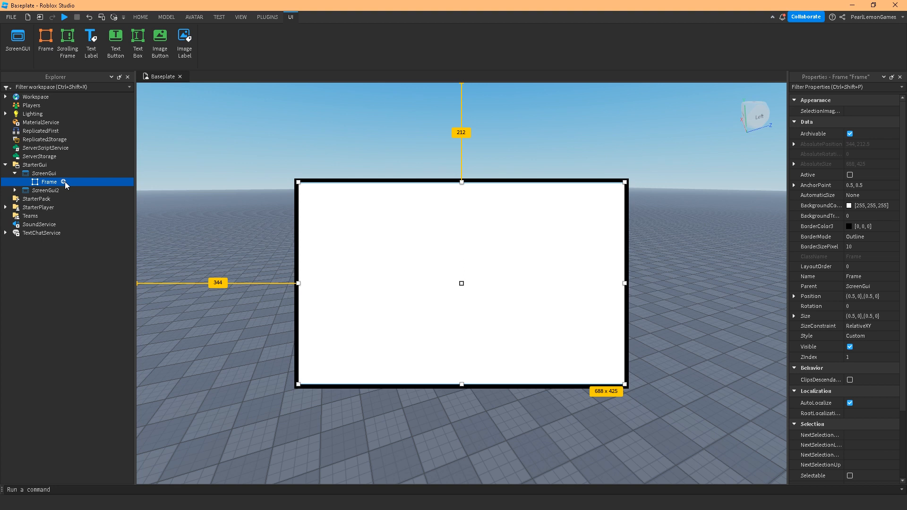
pyautogui.click(64, 180)
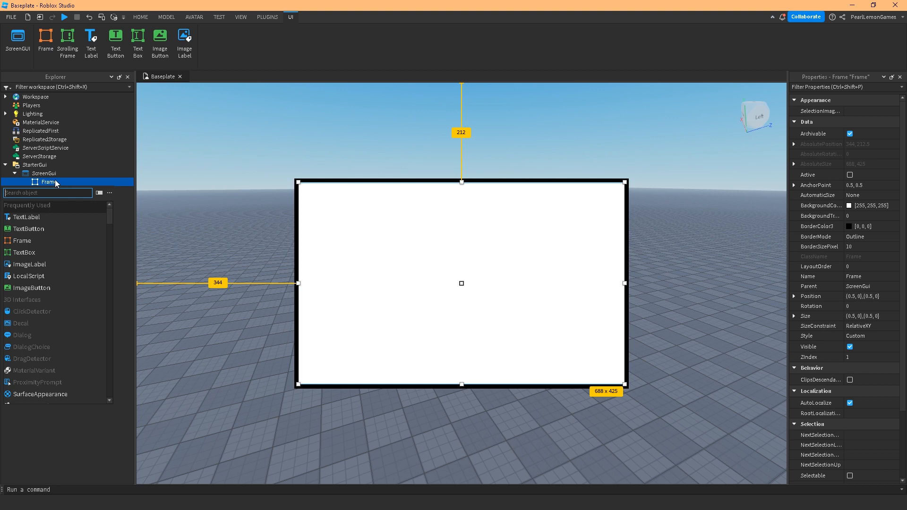
pyautogui.click(34, 165)
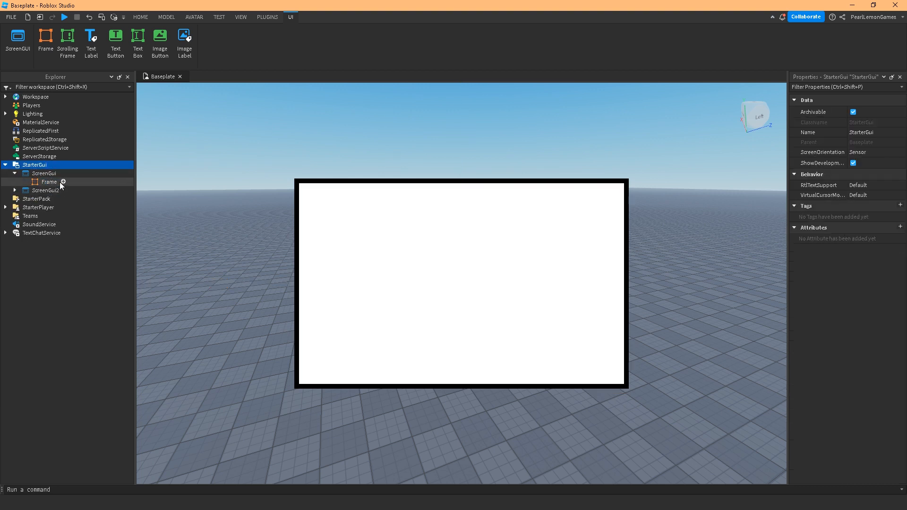
pyautogui.click(50, 181)
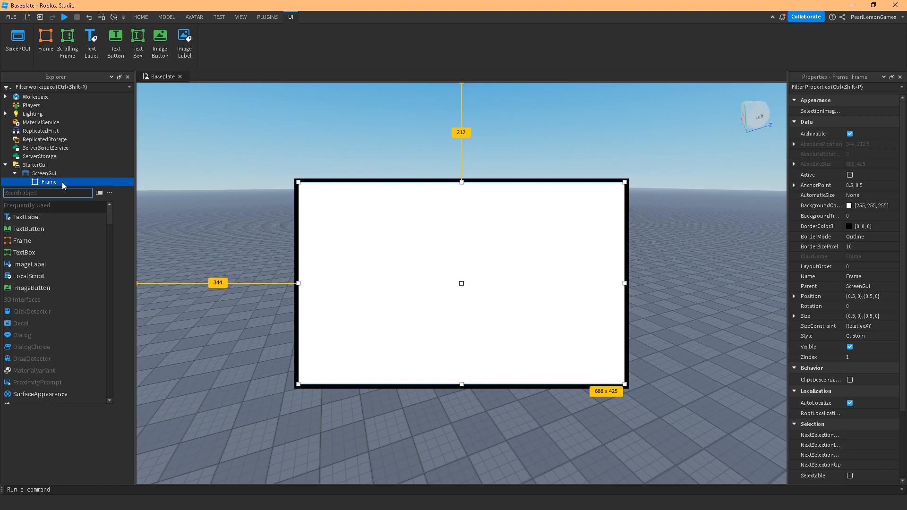
pyautogui.write('uicor')
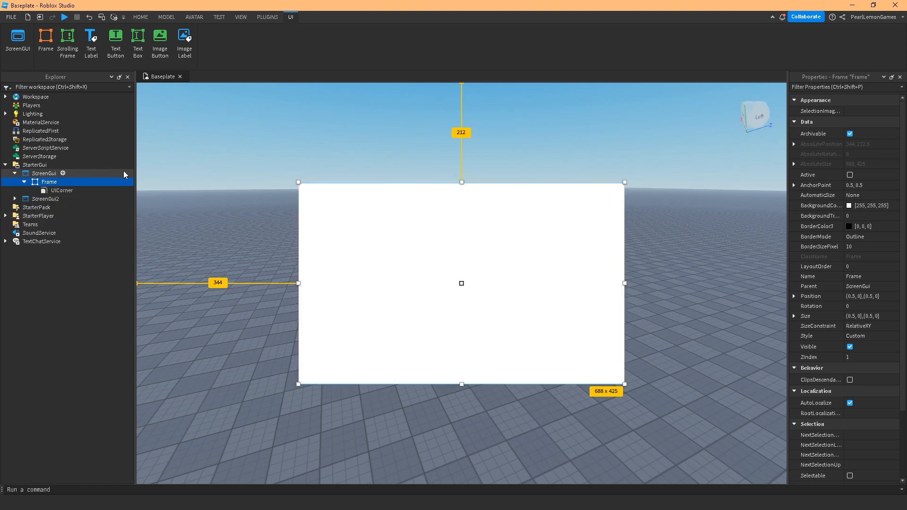
pyautogui.click(61, 190)
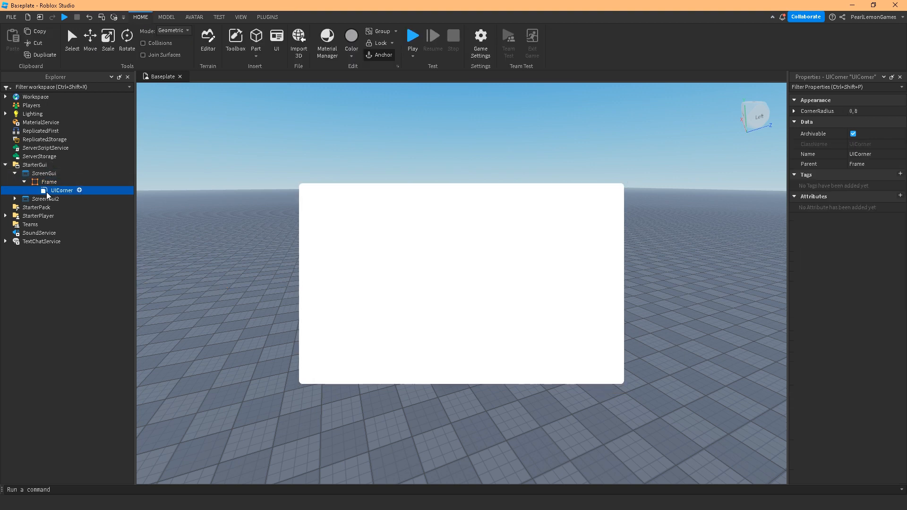
# Set the UICorner's CornerRadius to Scale 1, Offset 0.
pyautogui.click(796, 111)
pyautogui.write('2')
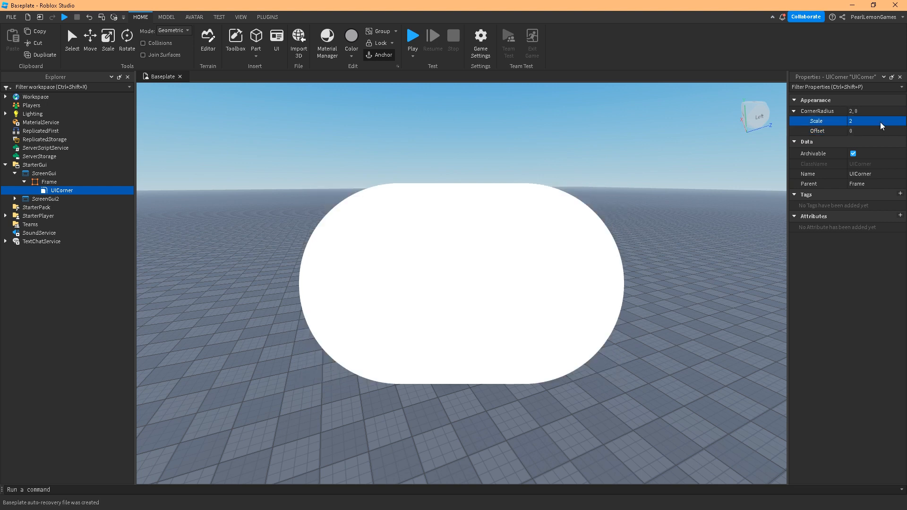
pyautogui.click(873, 121)
pyautogui.write('0')
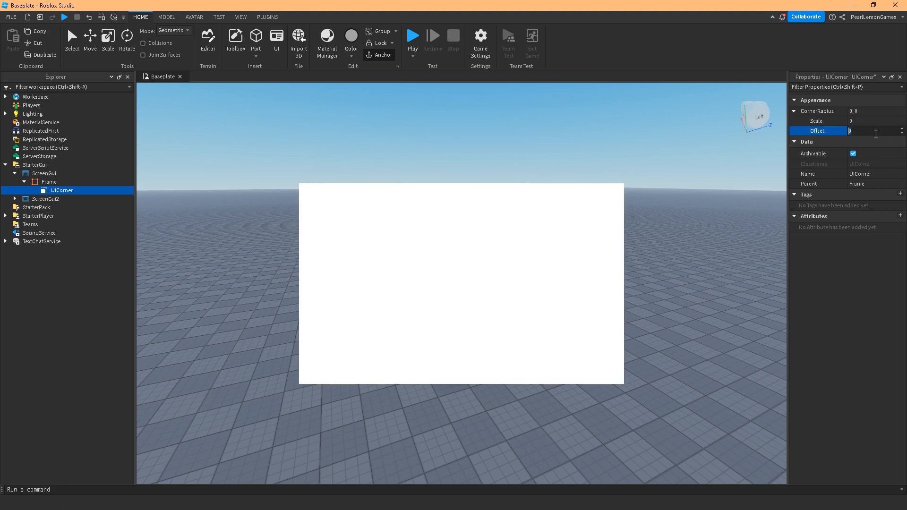
pyautogui.click(816, 121)
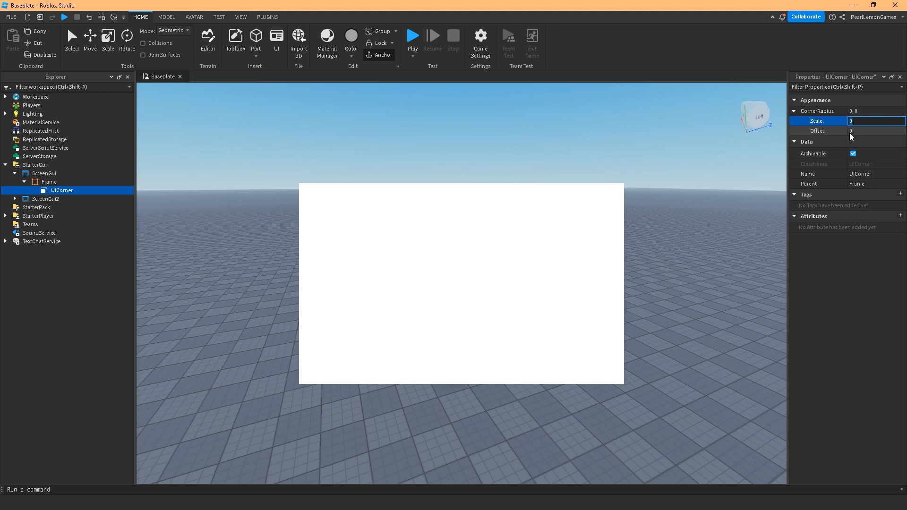
pyautogui.write('100')
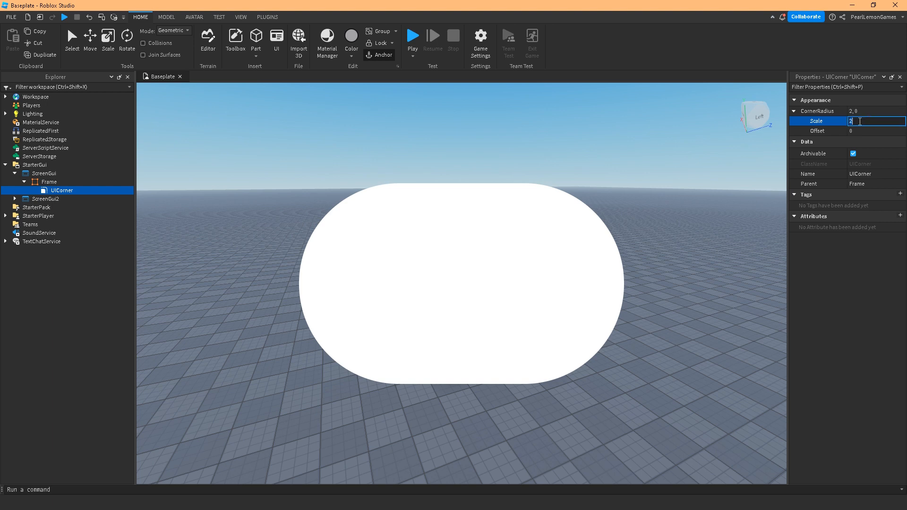
pyautogui.write('1')
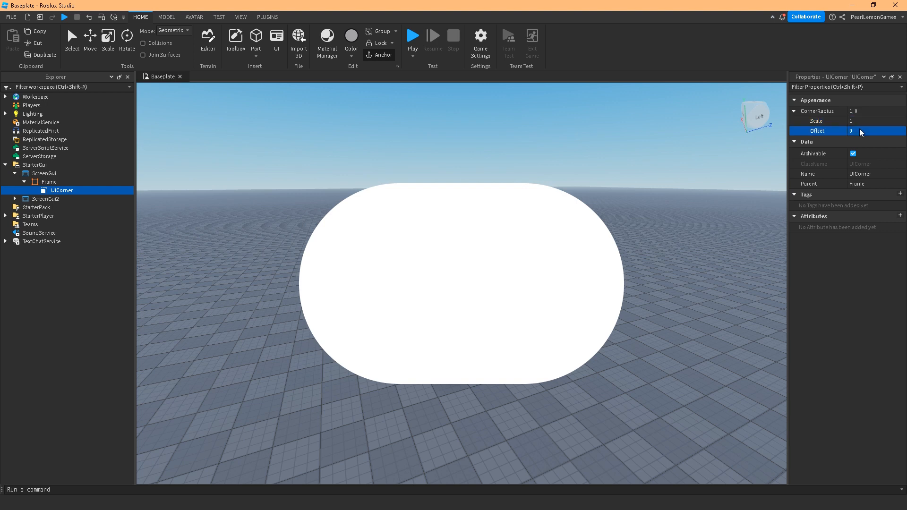
# Lower the UICorner's CornerRadius Scale from 1 to 0.3.
pyautogui.click(868, 121)
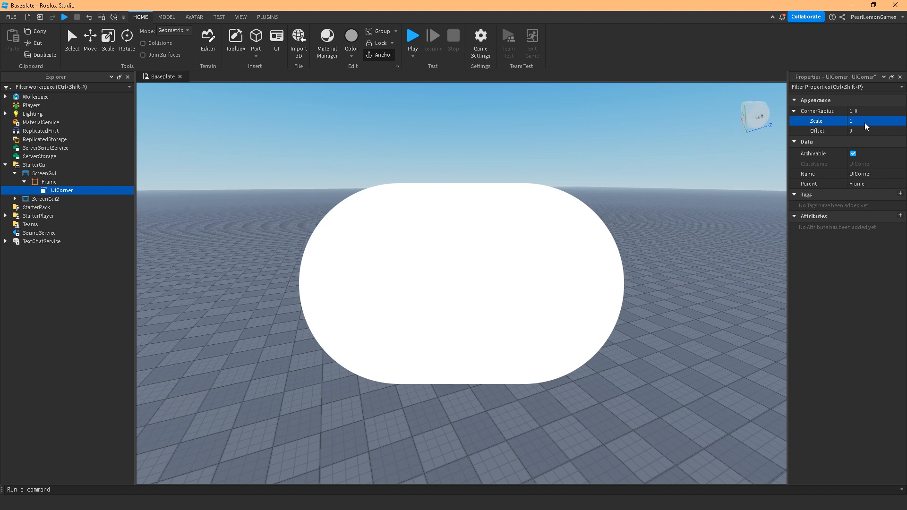
pyautogui.click(876, 121)
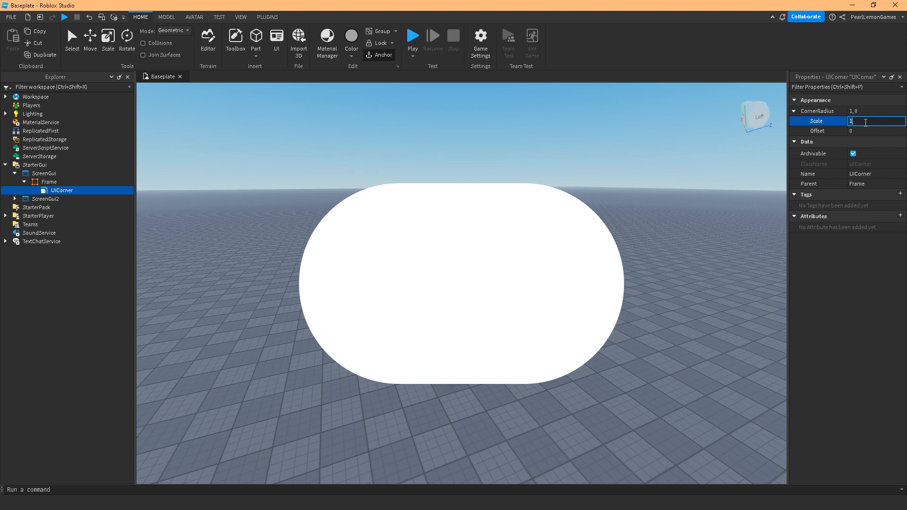
pyautogui.write('-2')
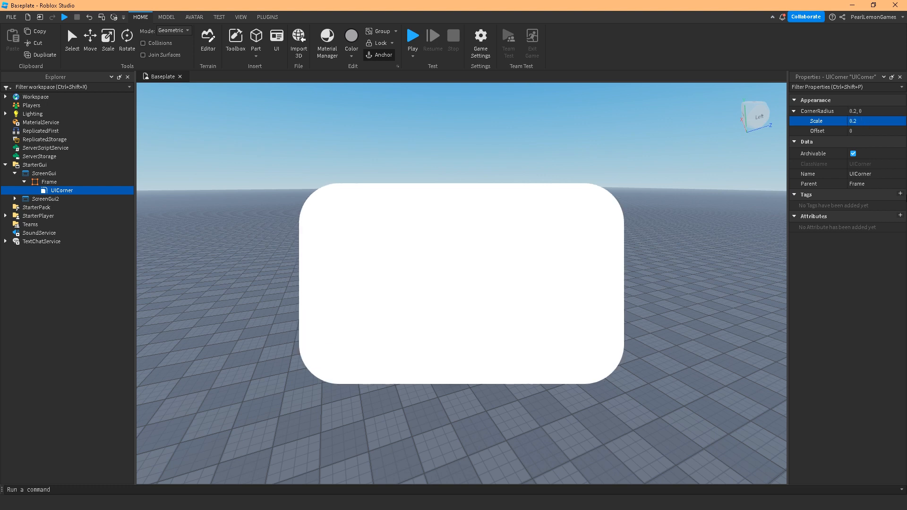
pyautogui.click(875, 121)
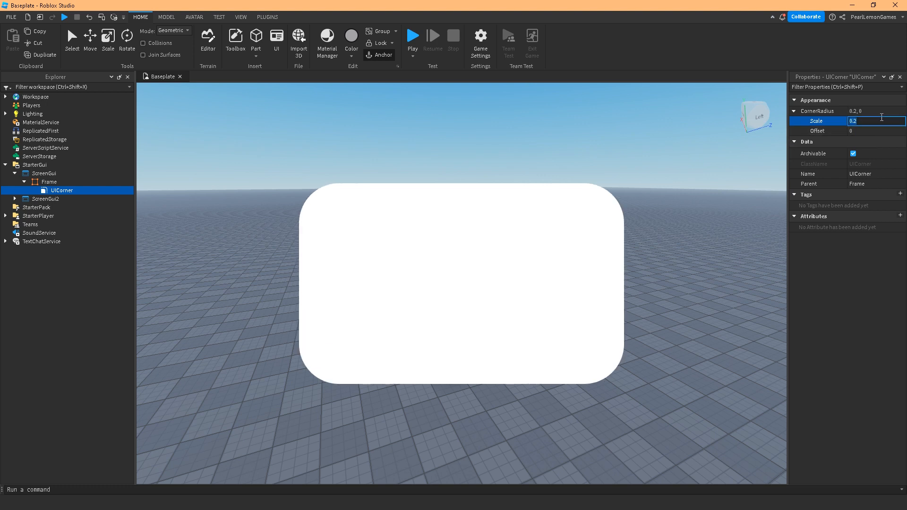
pyautogui.write('0.1')
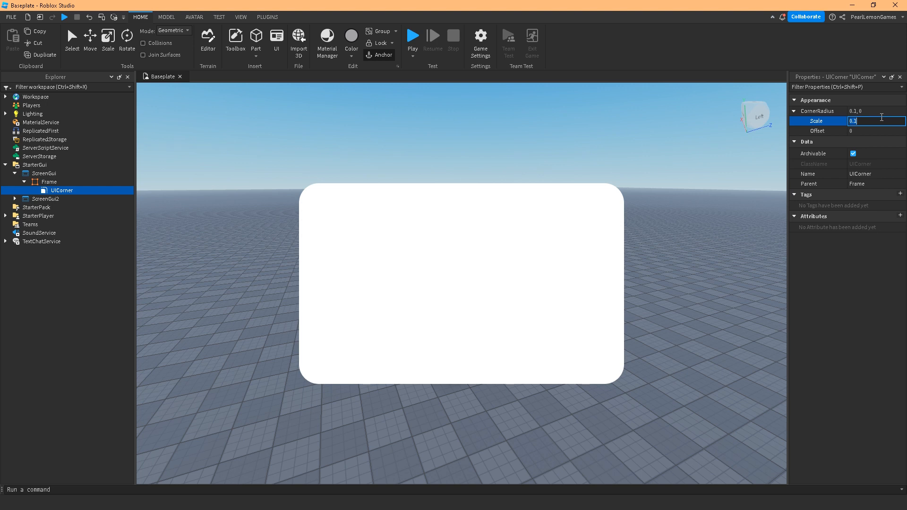
pyautogui.write('0.3')
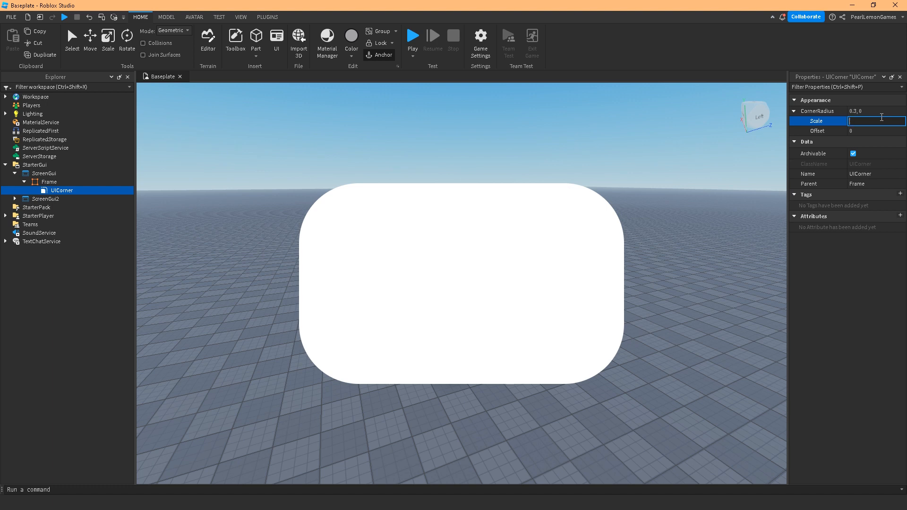
pyautogui.write('0.3')
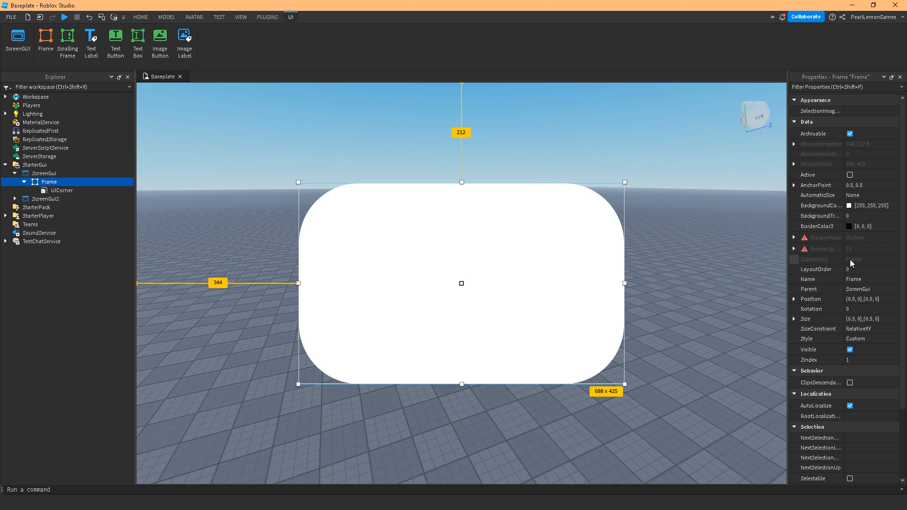
pyautogui.moveTo(659, 239)
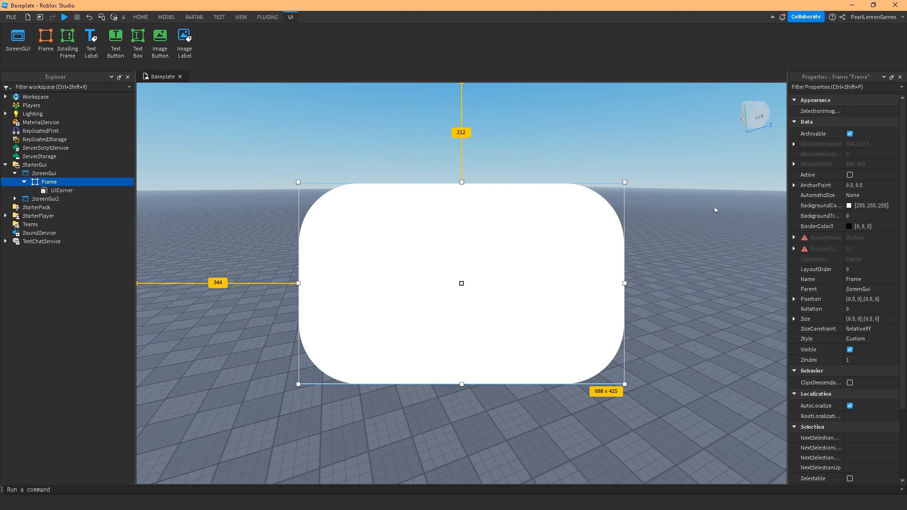
pyautogui.moveTo(43, 199)
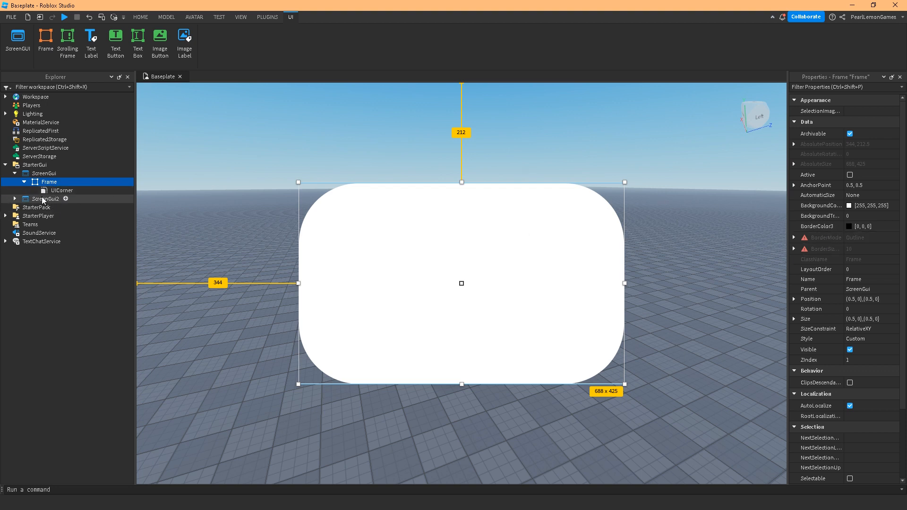
# Right-click the UICorner in Explorer to bring up its Delete option.
pyautogui.rightClick(61, 191)
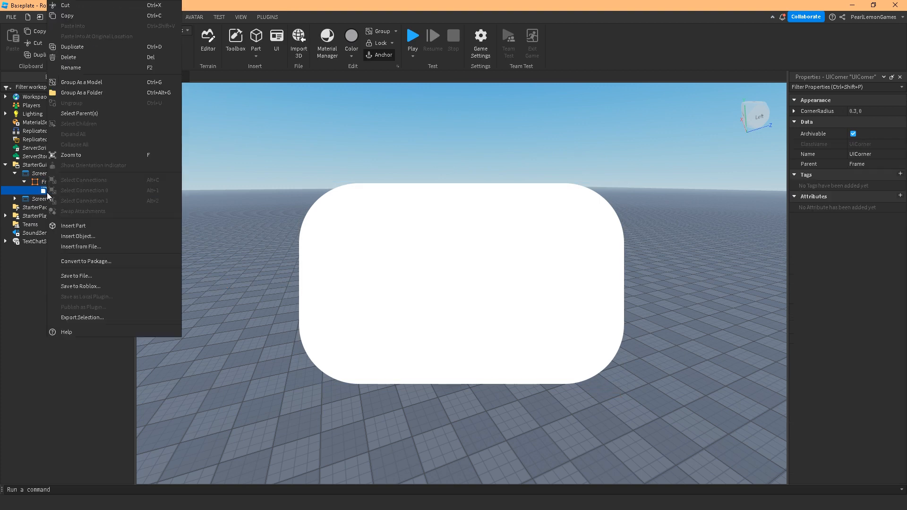
pyautogui.moveTo(72, 57)
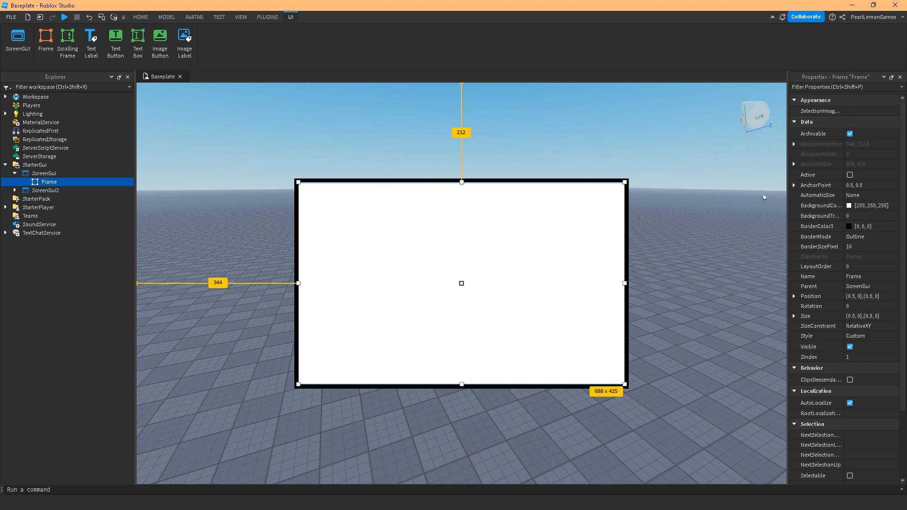
pyautogui.moveTo(639, 240)
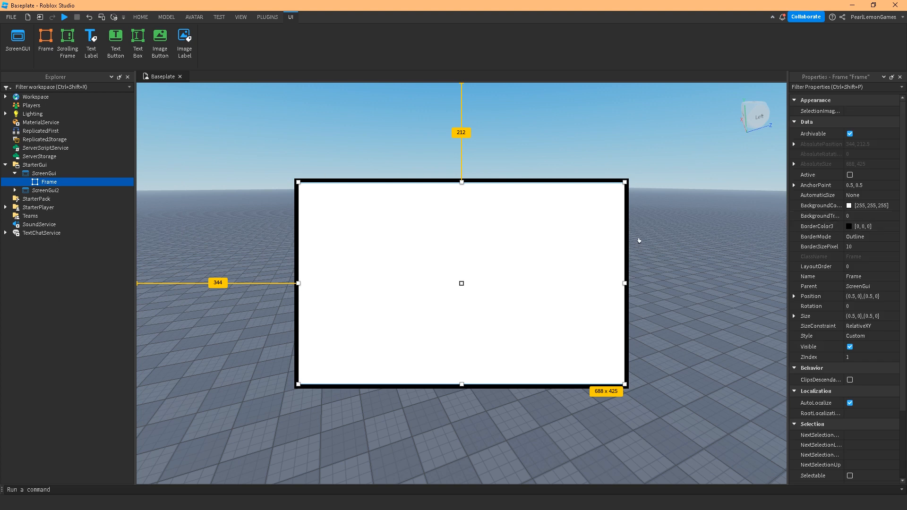